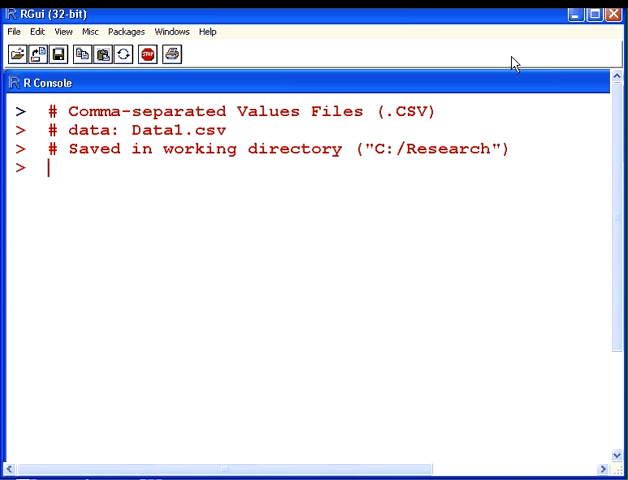
Run getwd() to confirm the working directory is C:/Research.
text(ge)
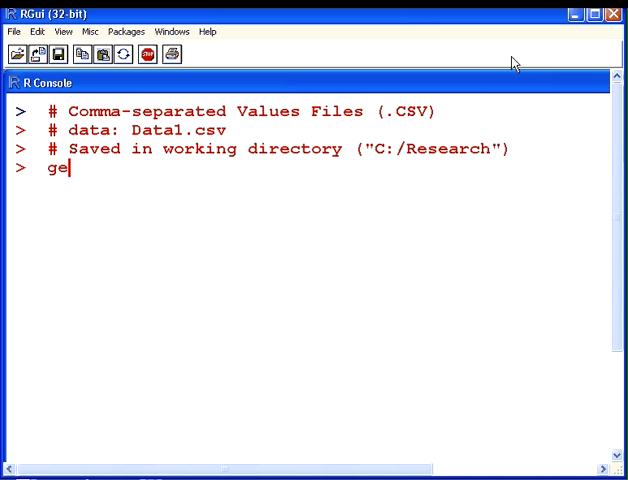
text(twd)
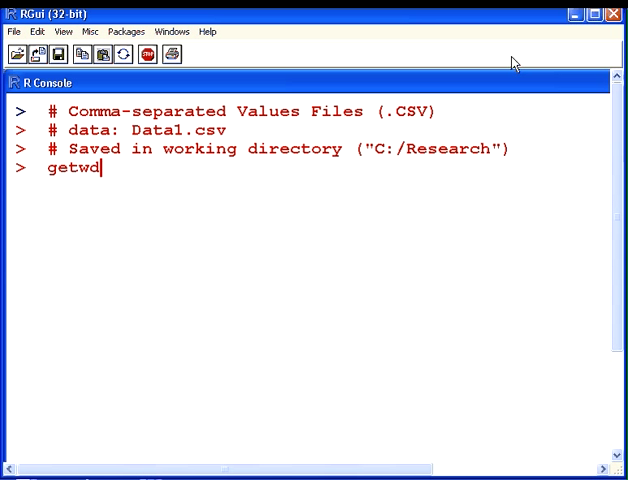
text(())
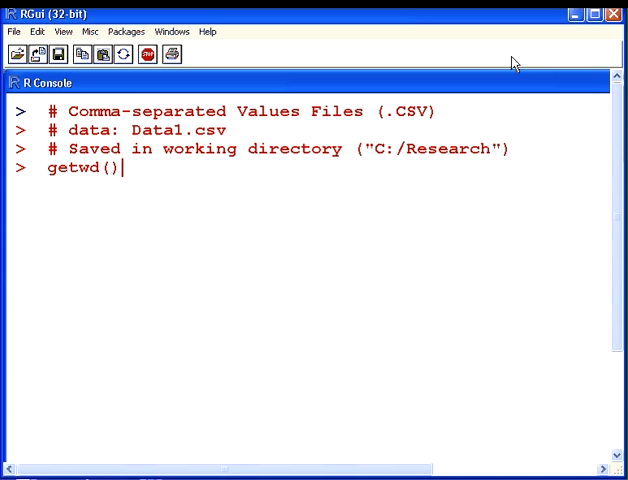
key(Return)
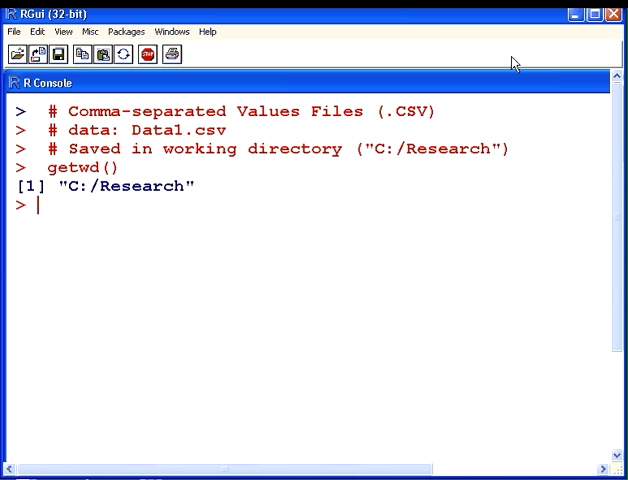
Add a comment line about read.csv before loading the file.
text(#re)
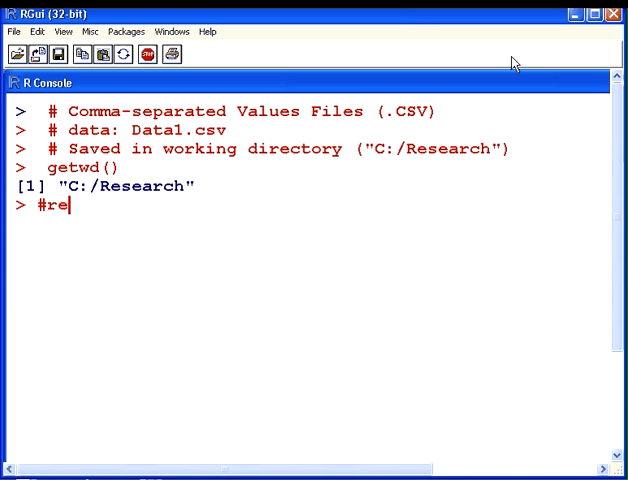
text(ad.s)
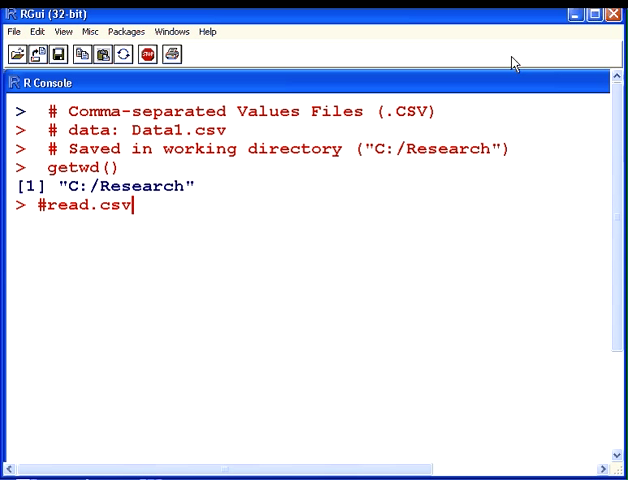
key(Return)
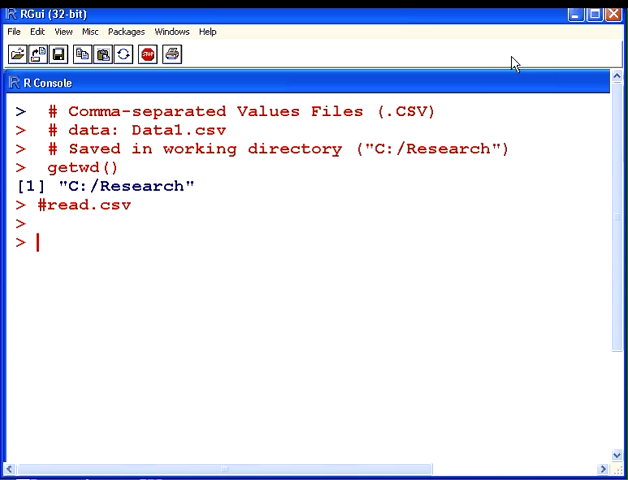
Run NewData = read.csv("Data1.csv",header=T) to load the CSV with its header row.
text(Ne)
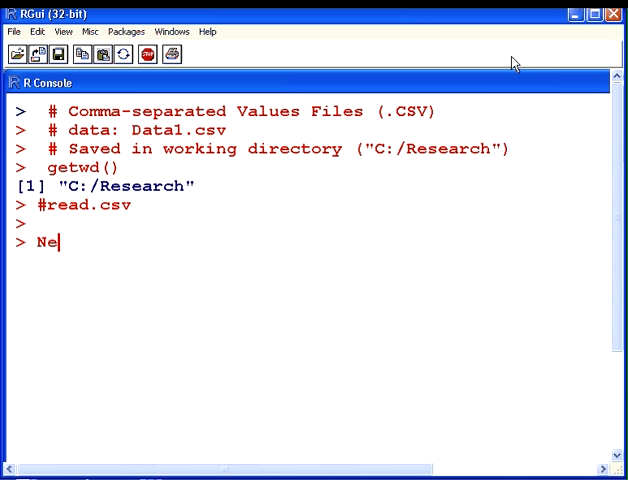
text(wData)
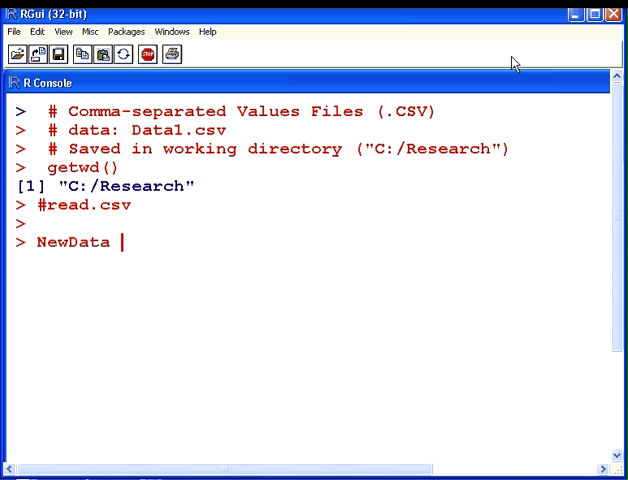
text(=)
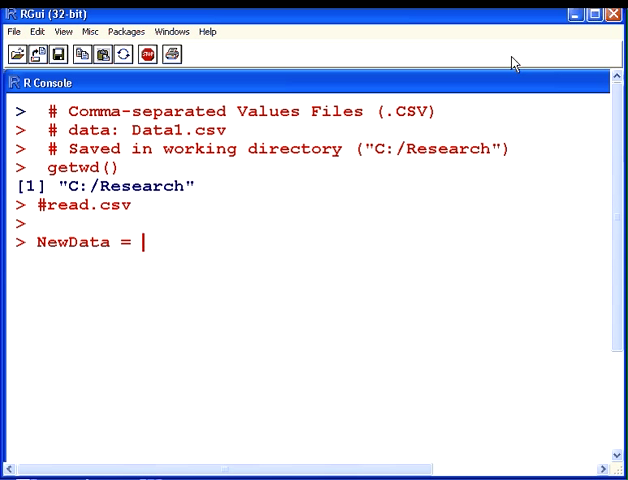
text(read)
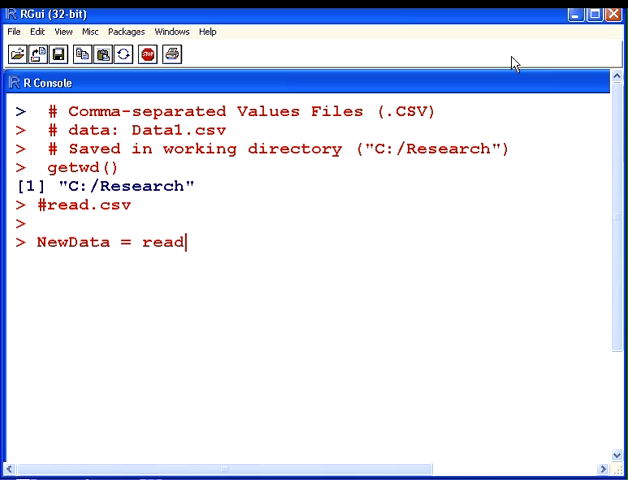
text(.csv()
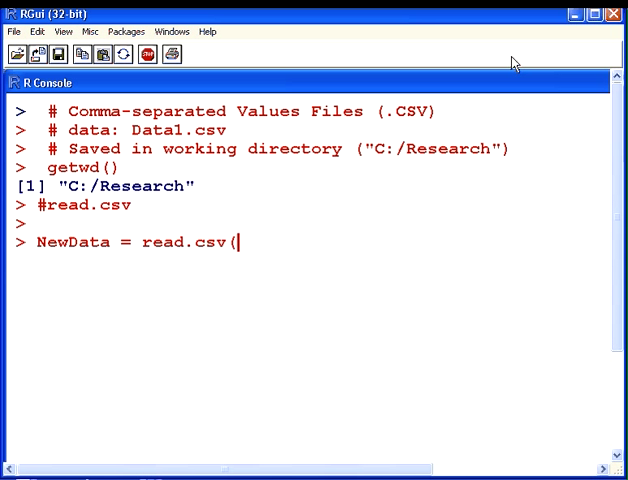
text("Da)
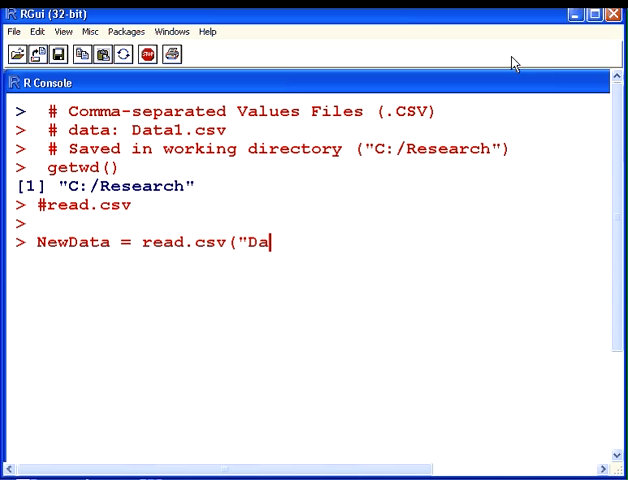
text(ta1.)
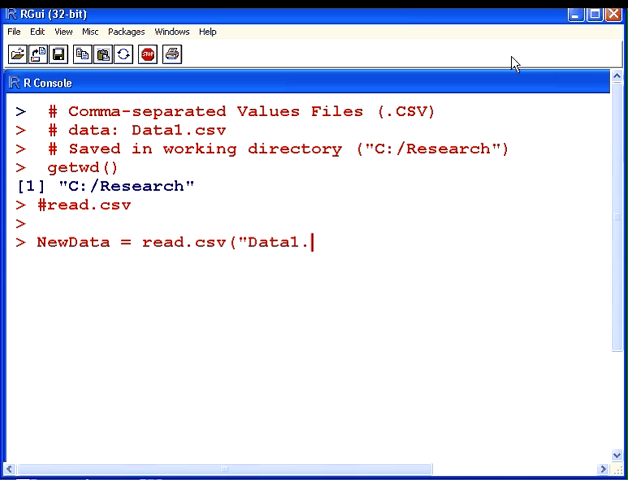
text(csv)
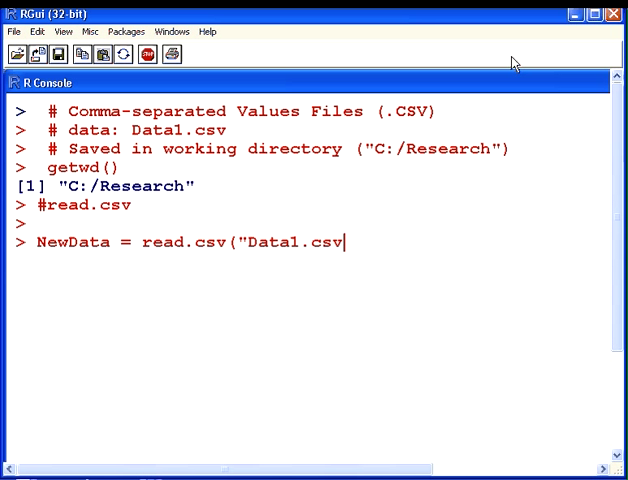
text(")
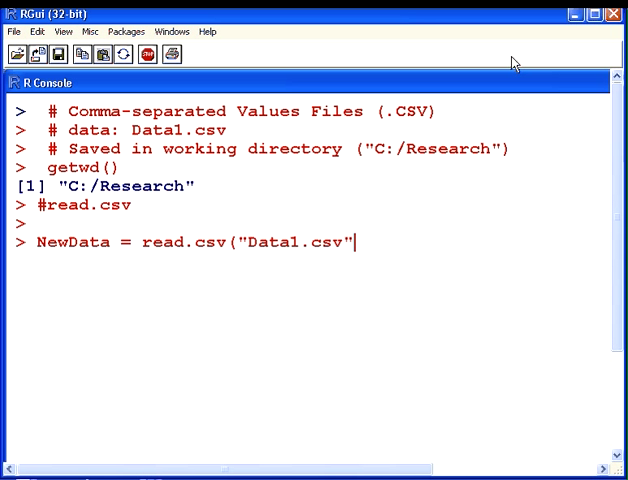
text(,)
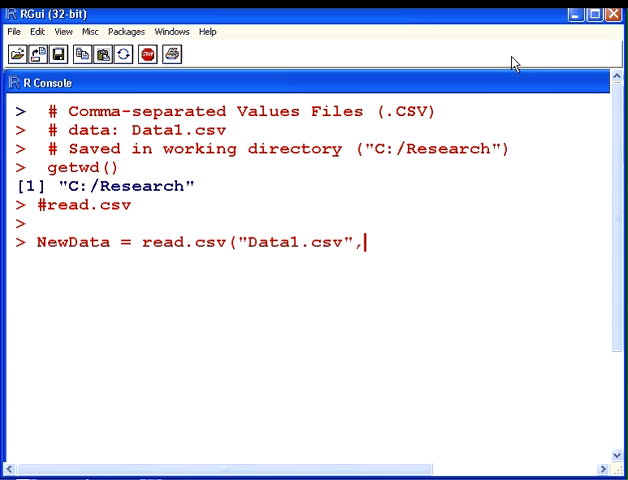
text(header)
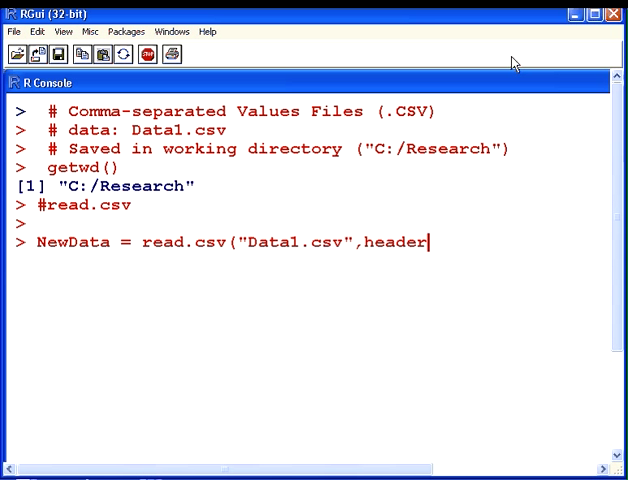
text(=T)
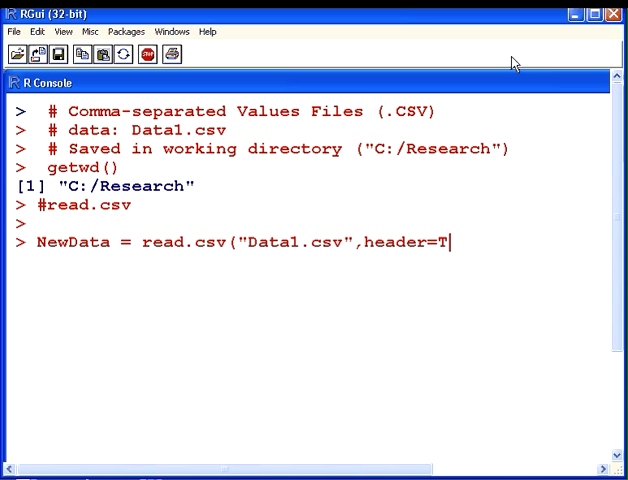
text())
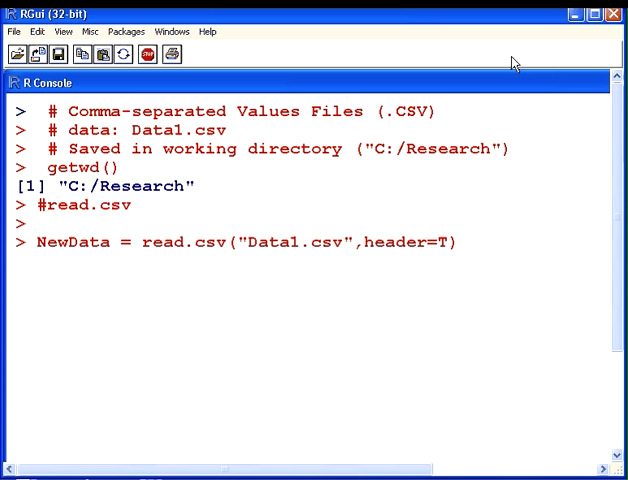
key(Return)
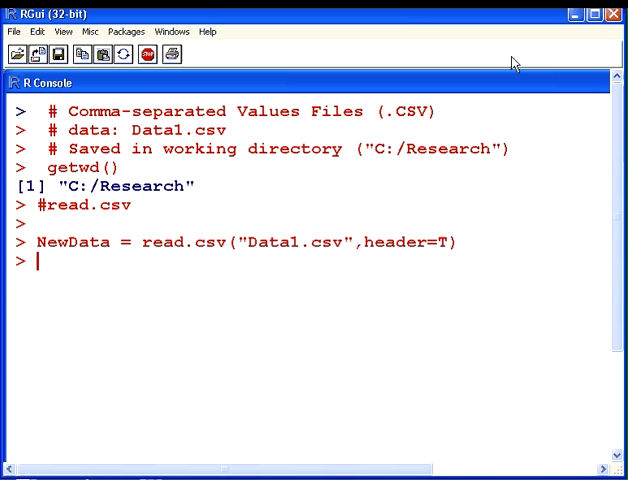
Print NewData and scroll through its rows of Group, W, X, Y and Z.
text(New)
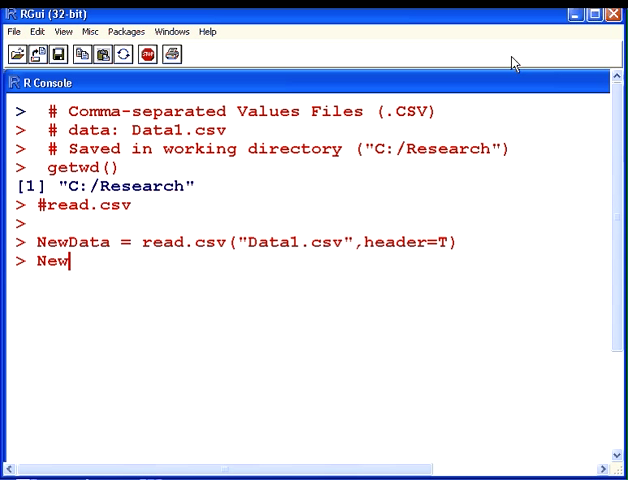
text(Data)
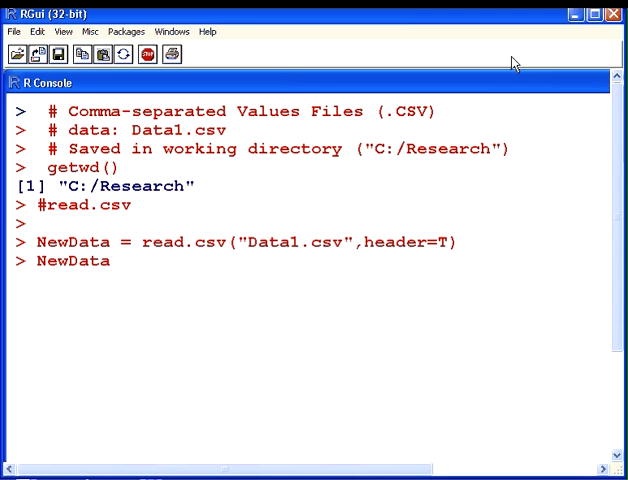
key(Return)
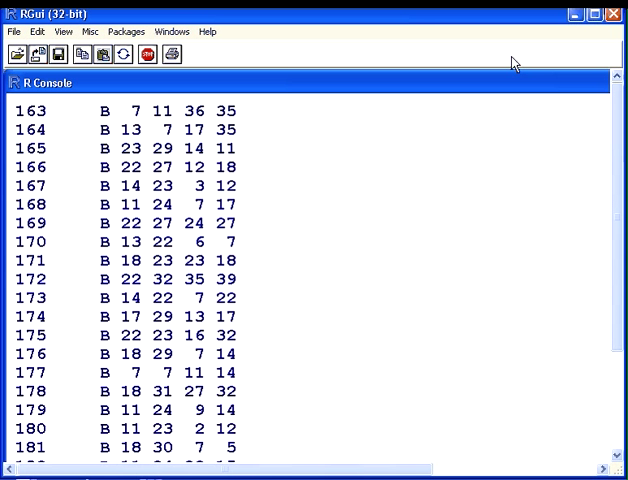
scroll(up, 3)
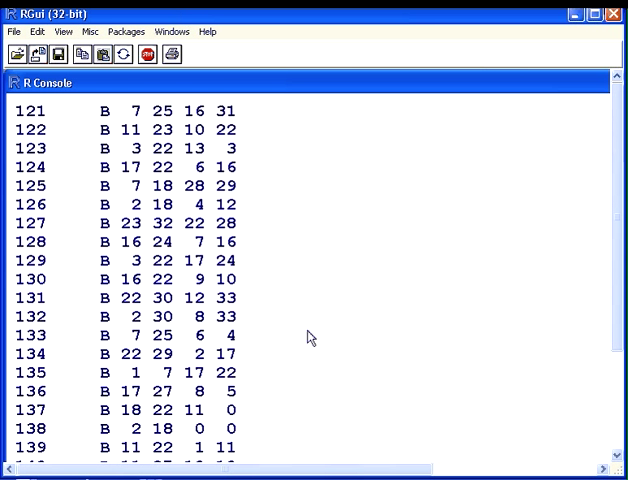
scroll(up, 3)
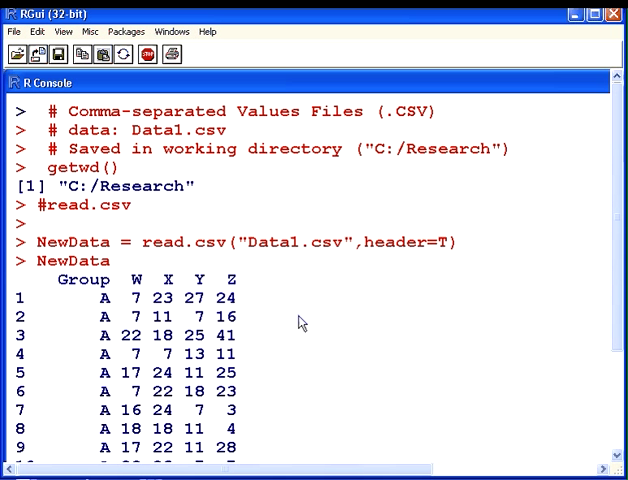
mouse_move(56, 292)
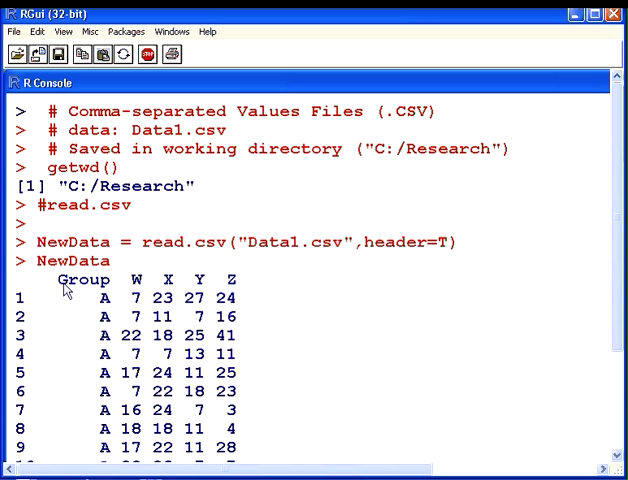
mouse_move(140, 292)
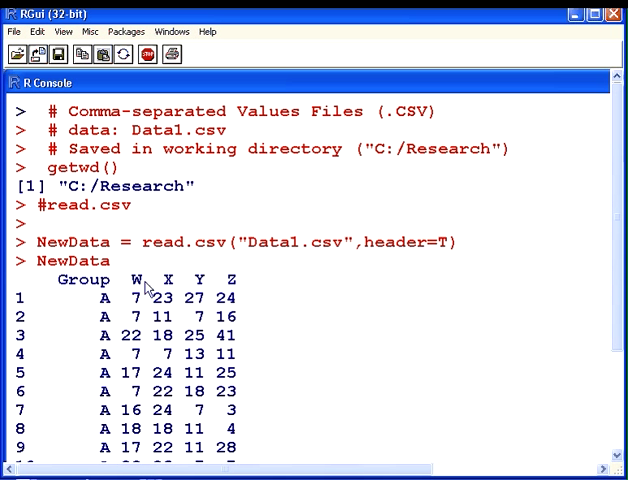
mouse_move(268, 300)
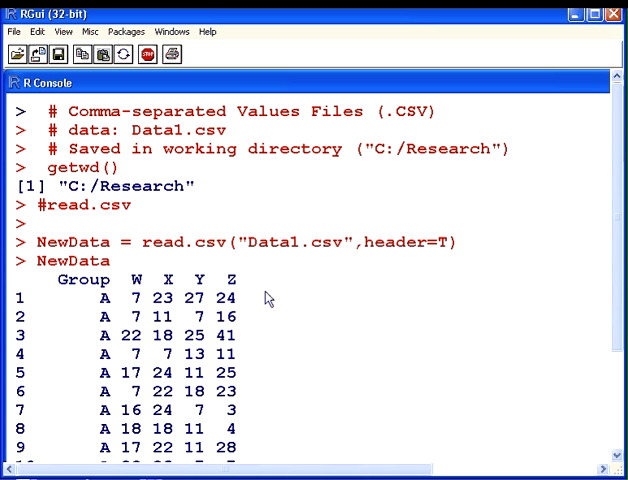
scroll(down, 3)
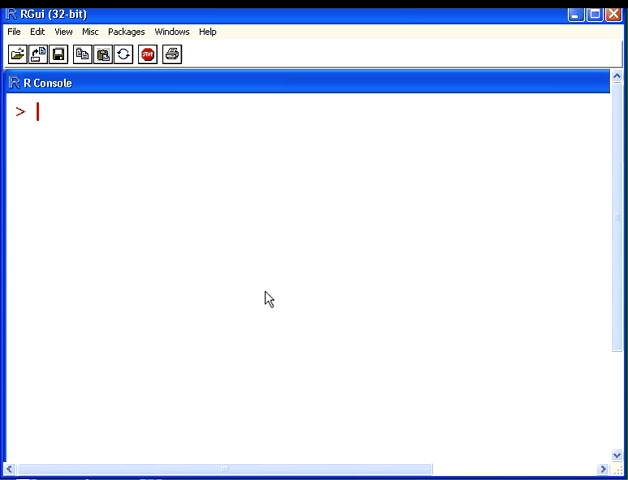
Run head(NewData) to show the first six rows of Group, W, X, Y and Z.
text(head()
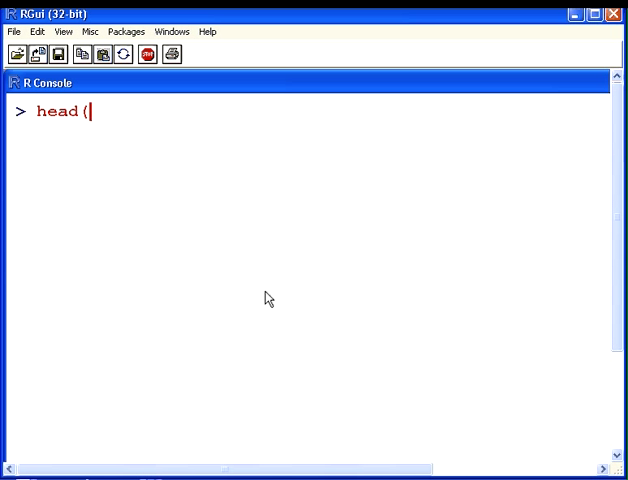
text(New)
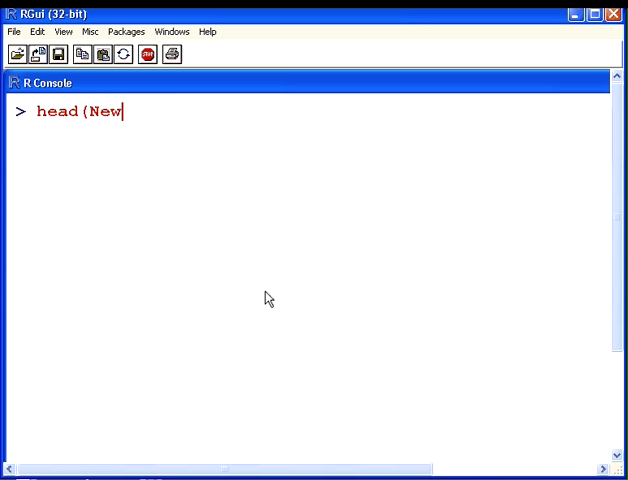
text(Data)
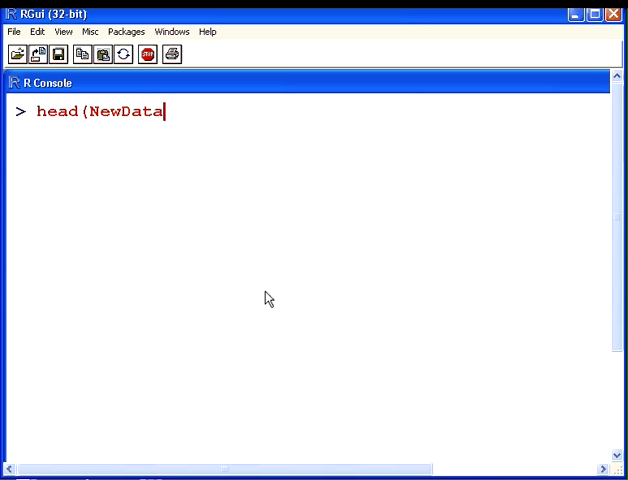
text())
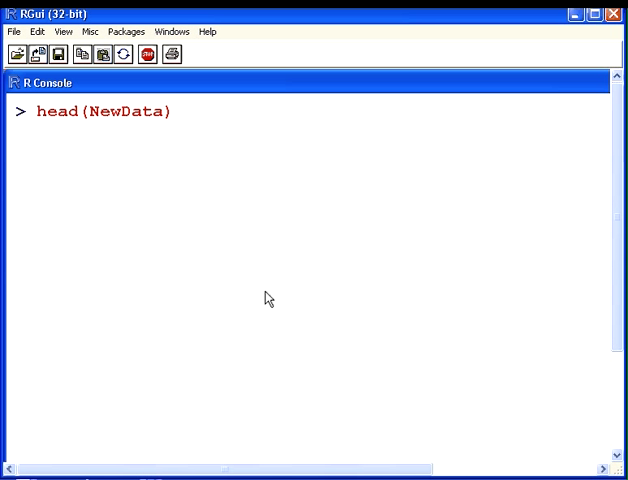
key(Return)
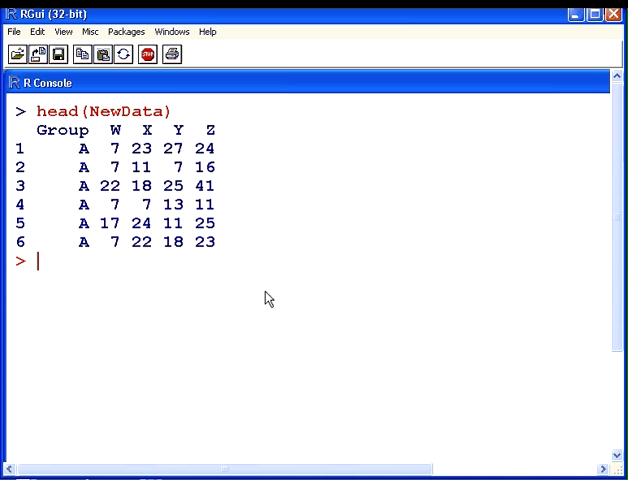
mouse_move(388, 120)
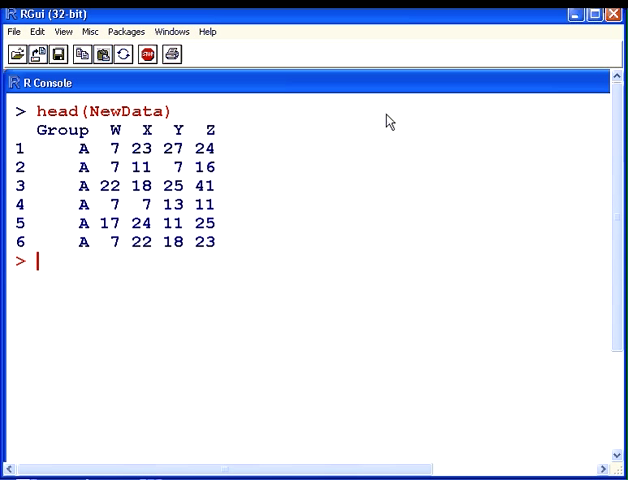